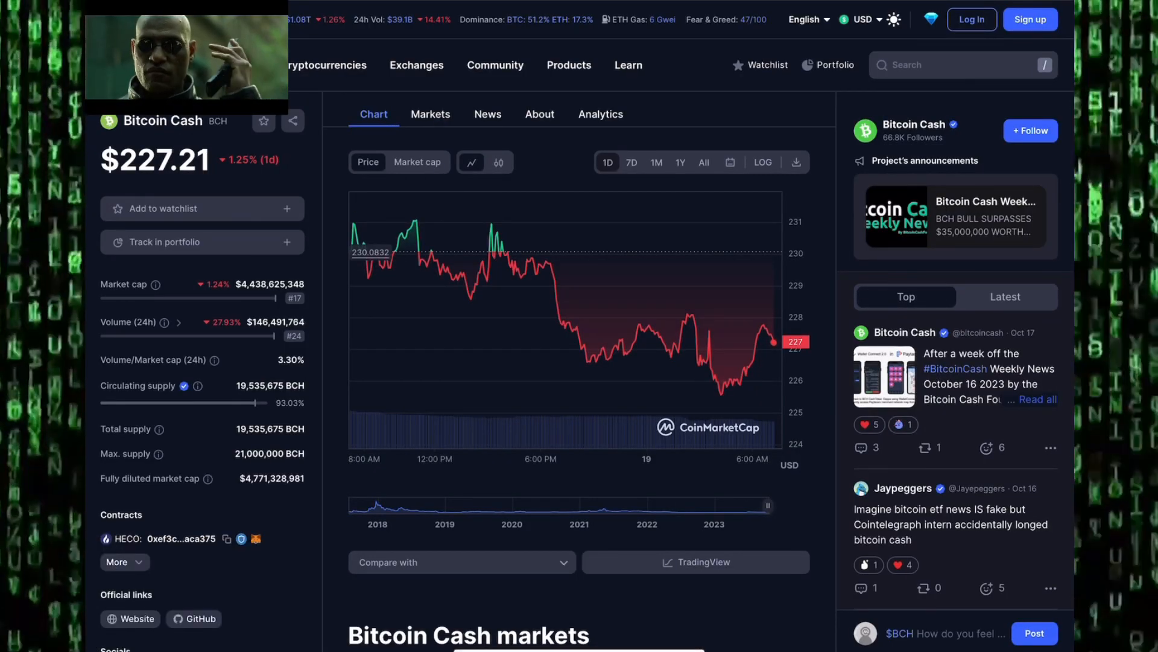
# Step: Open the Bitcoin Cash bubble's weekly price card on Crypto Bubbles
pyautogui.click(693, 561)
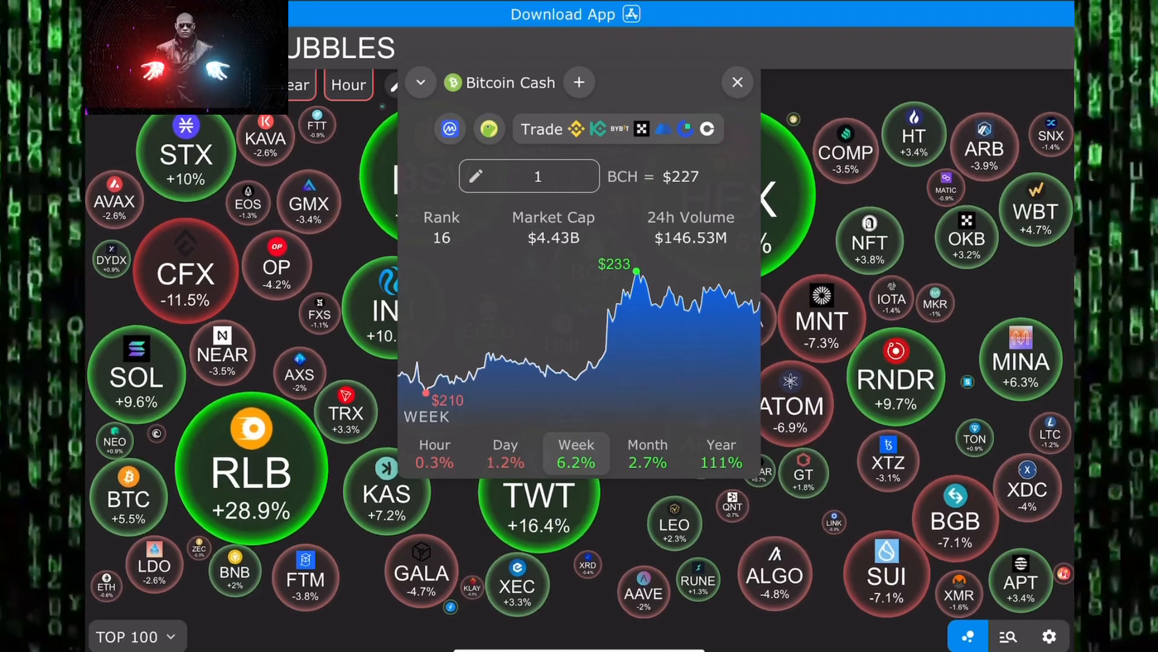
# Step: Check Bitcoin Cash's month, year and week performance, then open the Altcoin Season Index
pyautogui.click(646, 451)
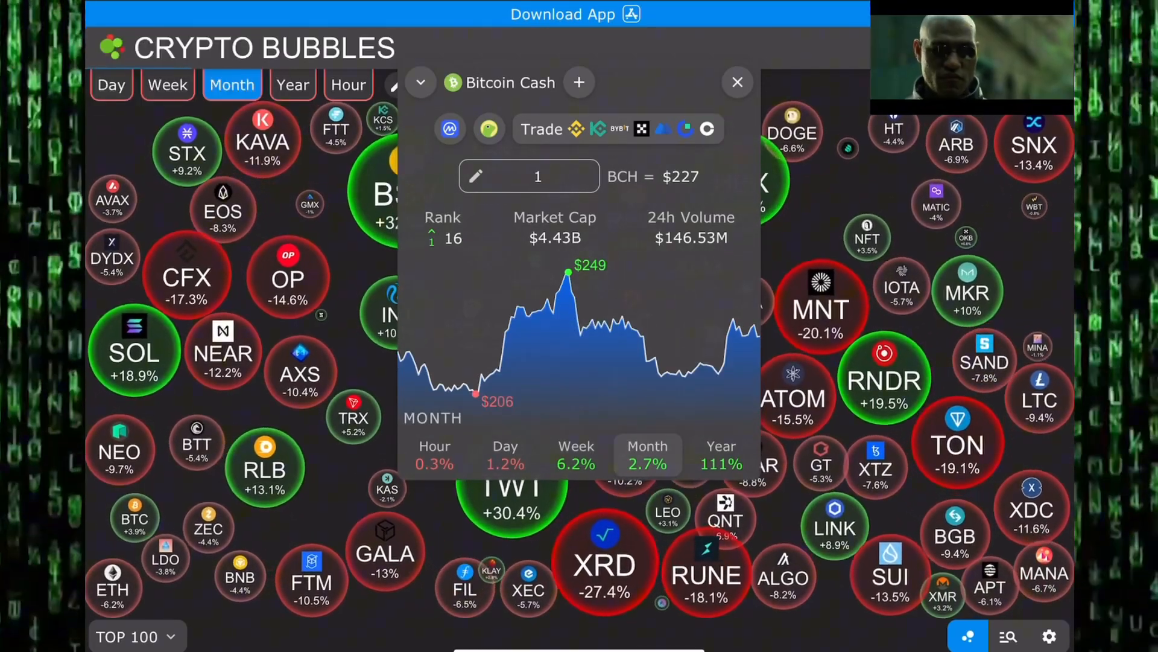
pyautogui.click(293, 85)
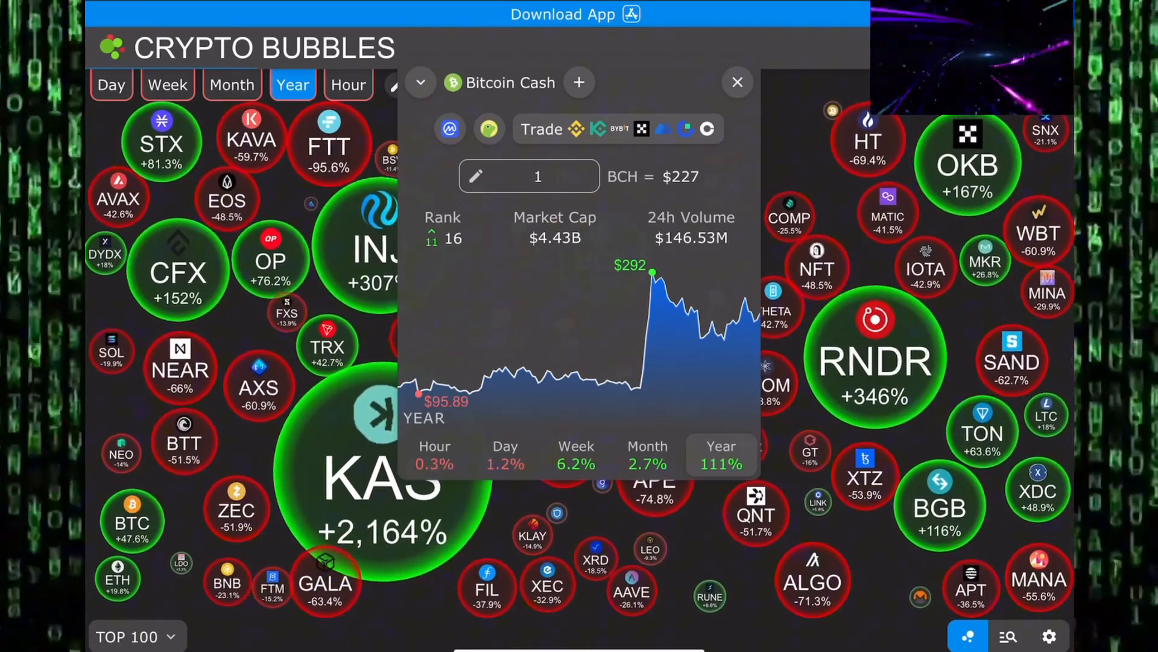
pyautogui.click(167, 85)
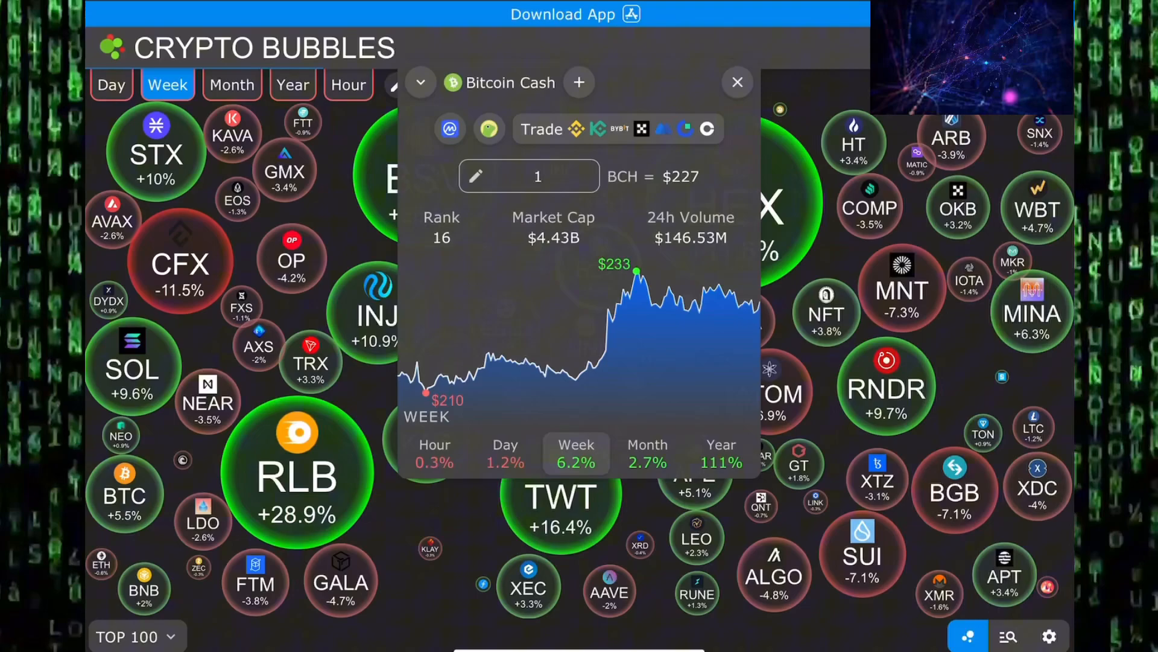
pyautogui.click(231, 84)
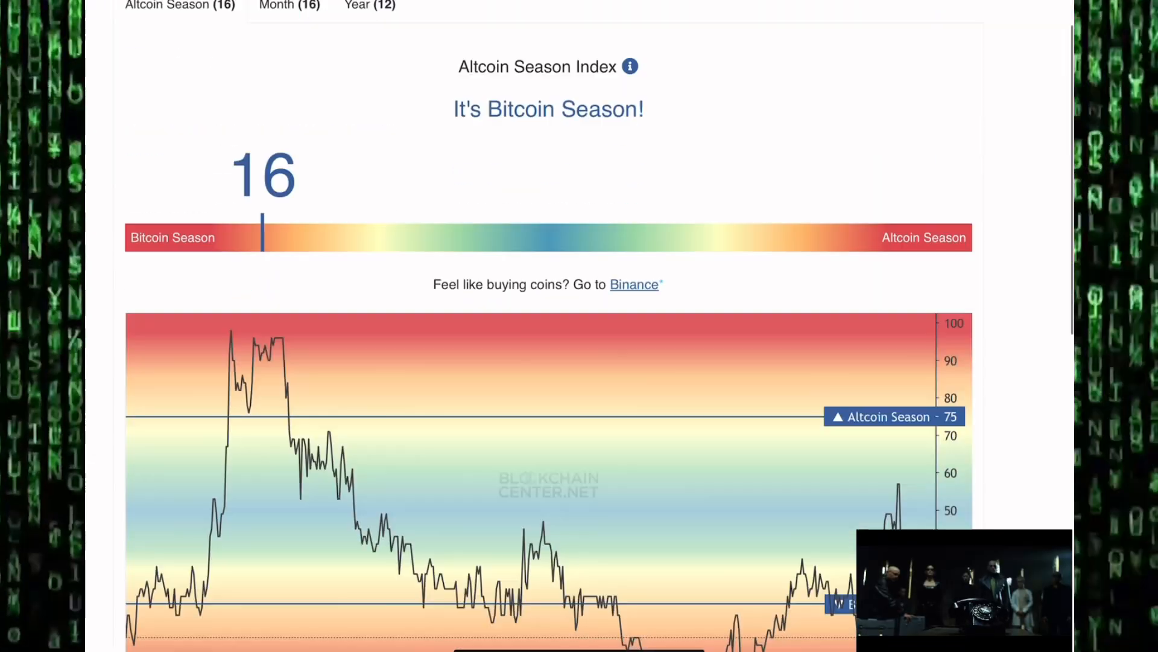
# Step: Scroll through the Altcoin Season Index history and Top 50 90-day performance chart
pyautogui.scroll(-3)
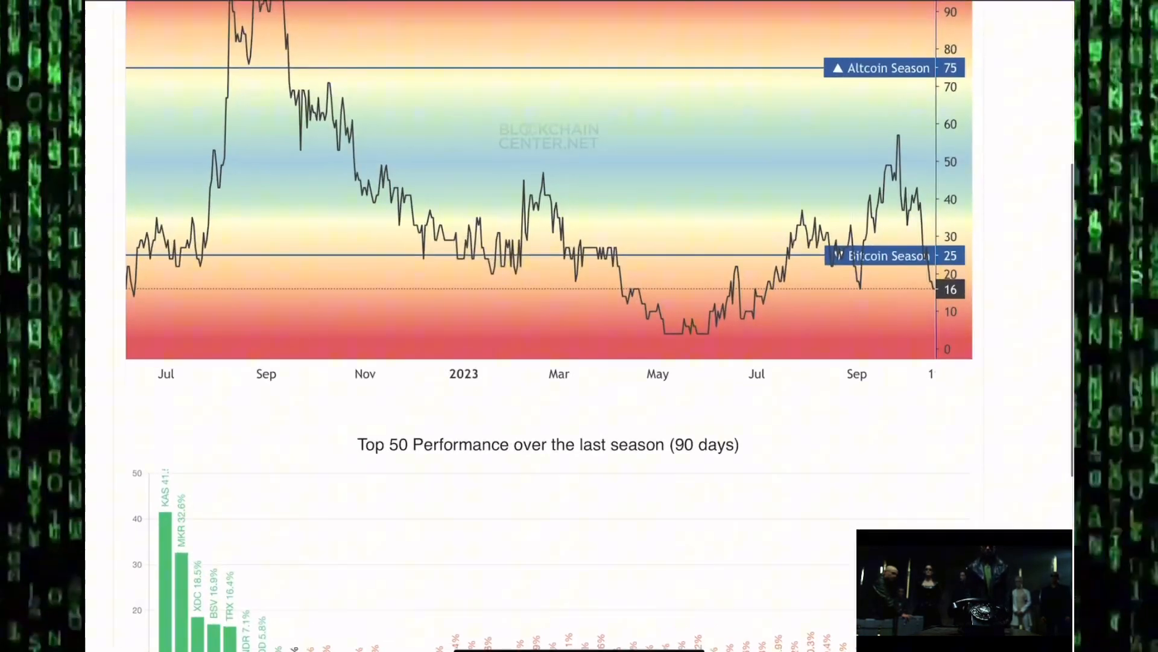
pyautogui.scroll(3)
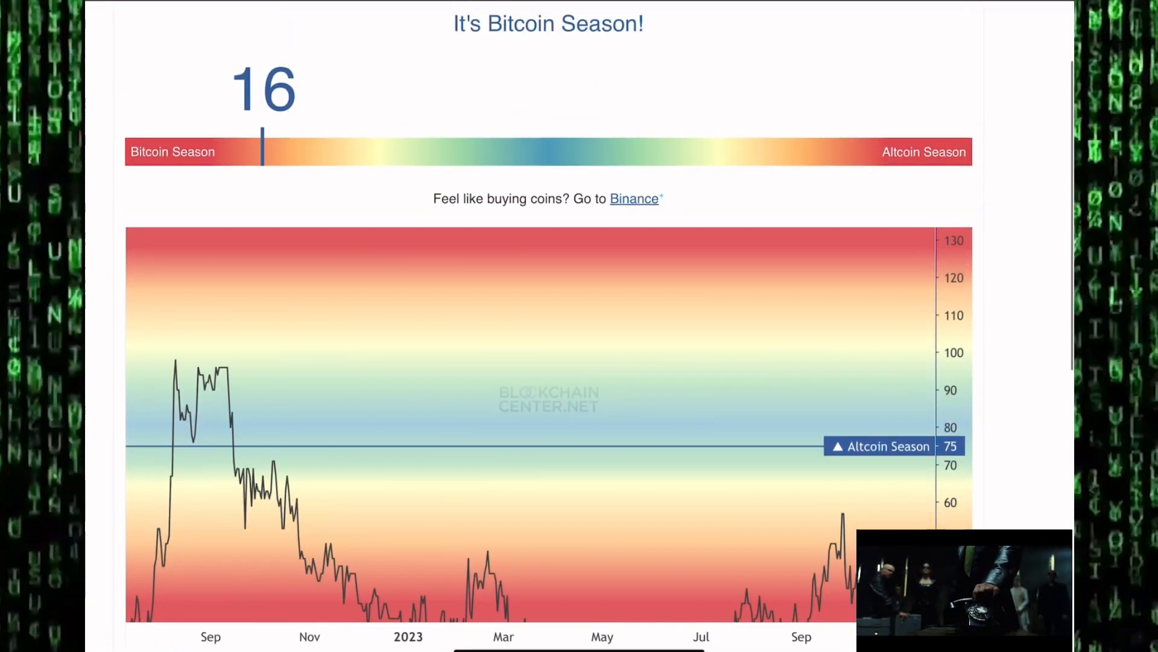
pyautogui.scroll(-3)
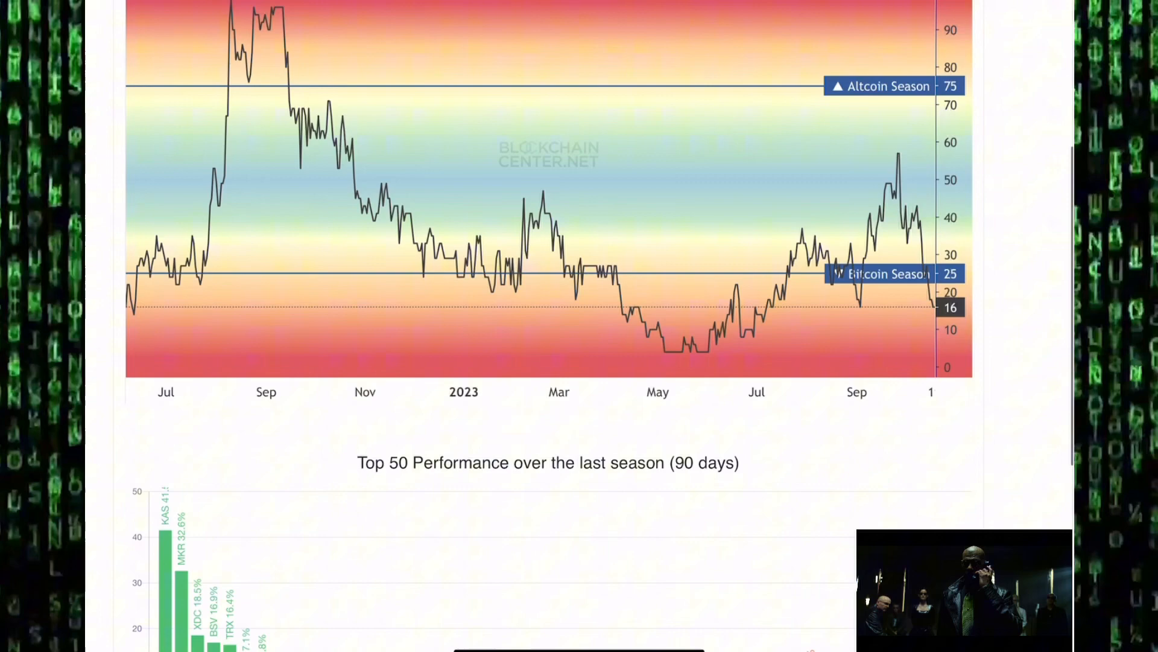
pyautogui.scroll(-3)
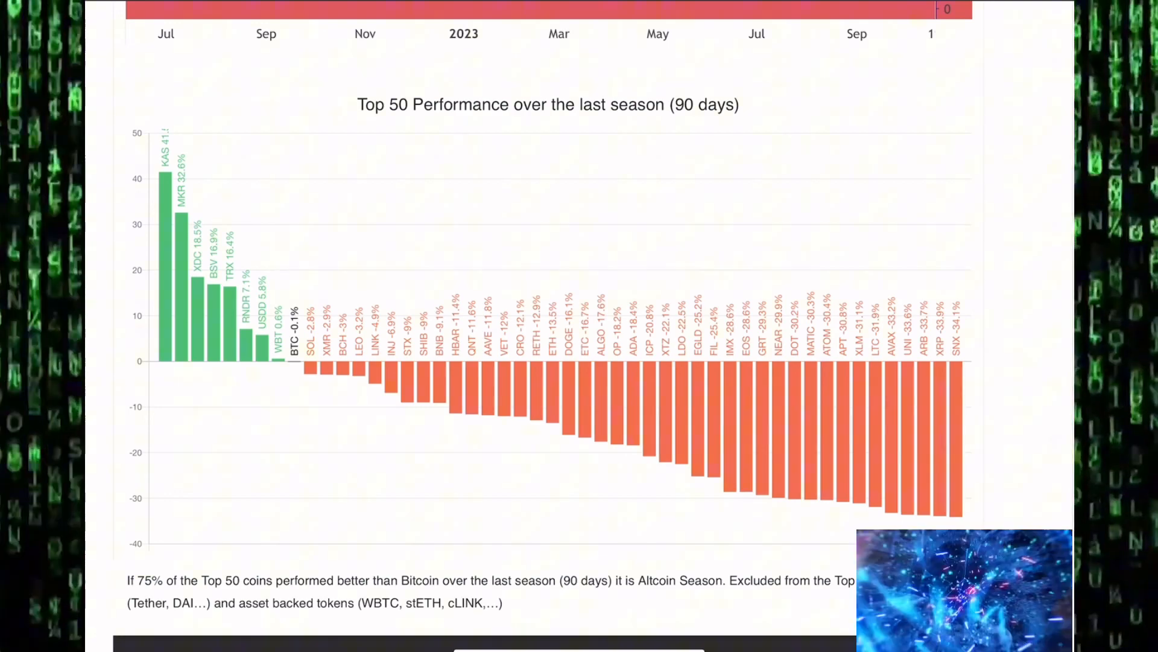
pyautogui.scroll(3)
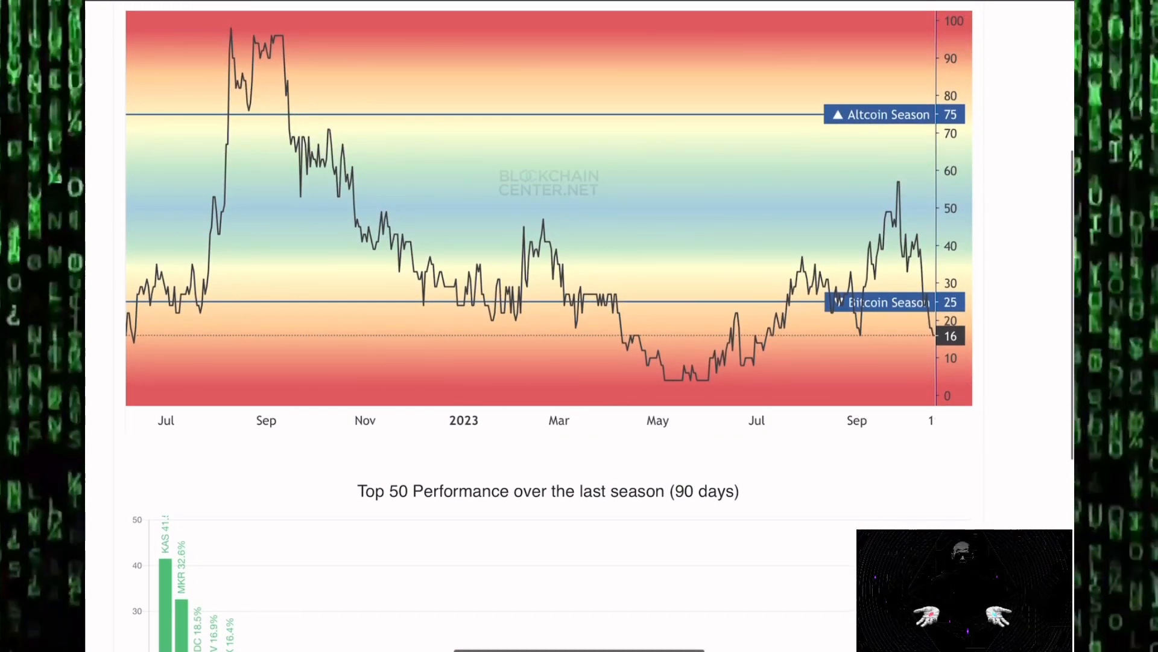
pyautogui.scroll(3)
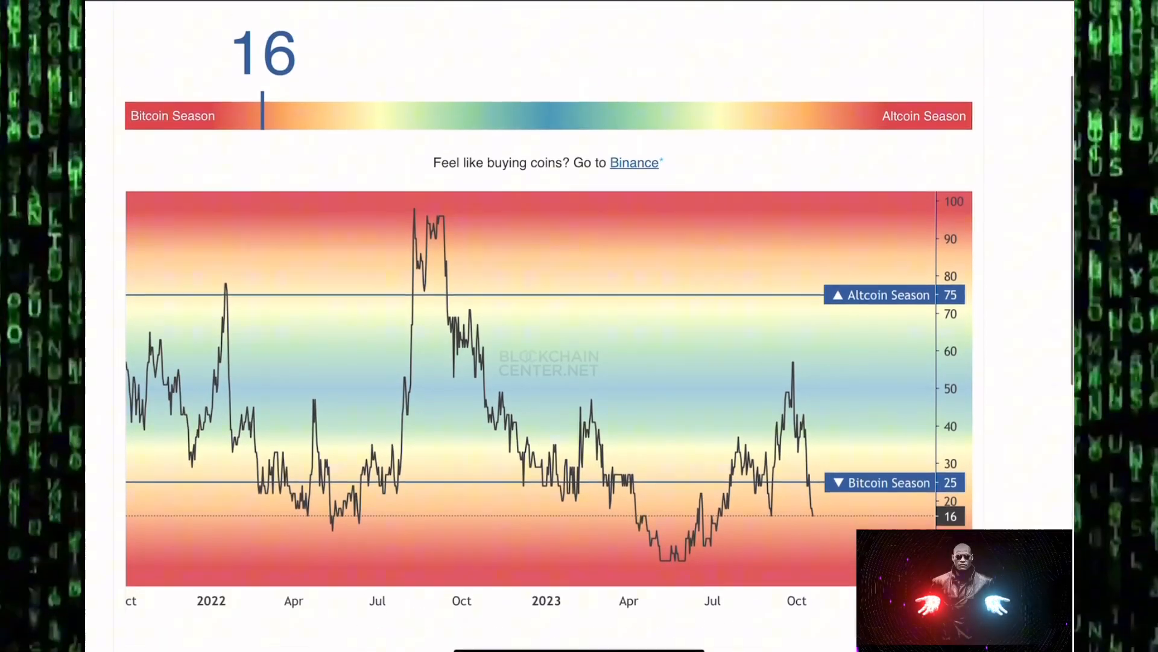
pyautogui.scroll(3)
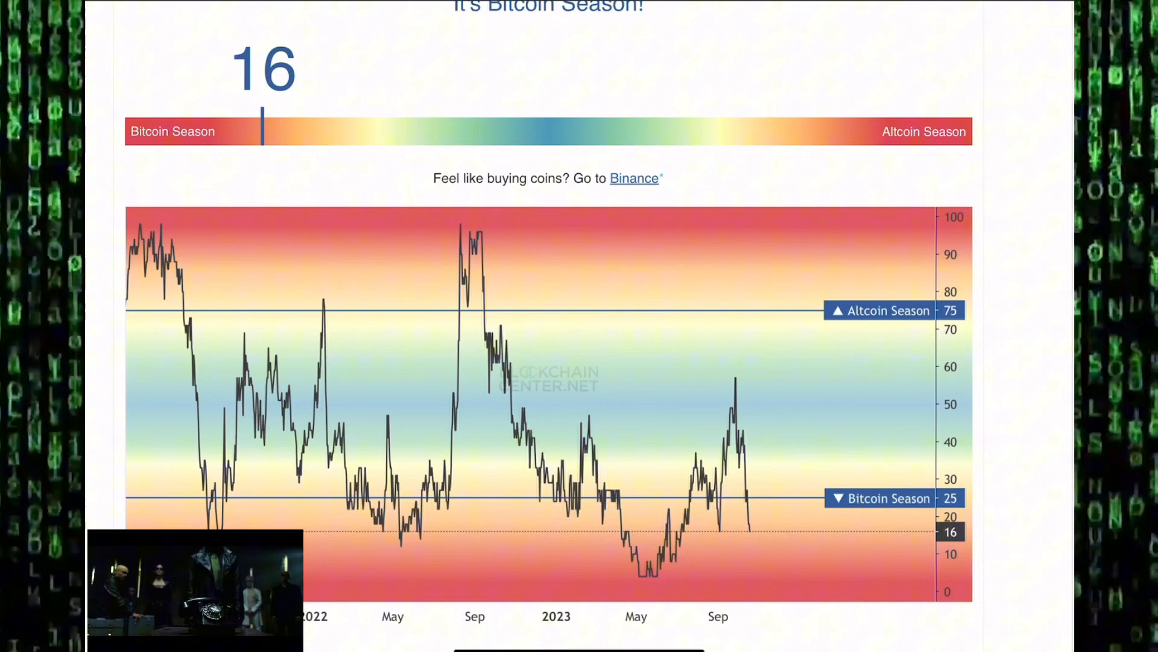
pyautogui.scroll(-3)
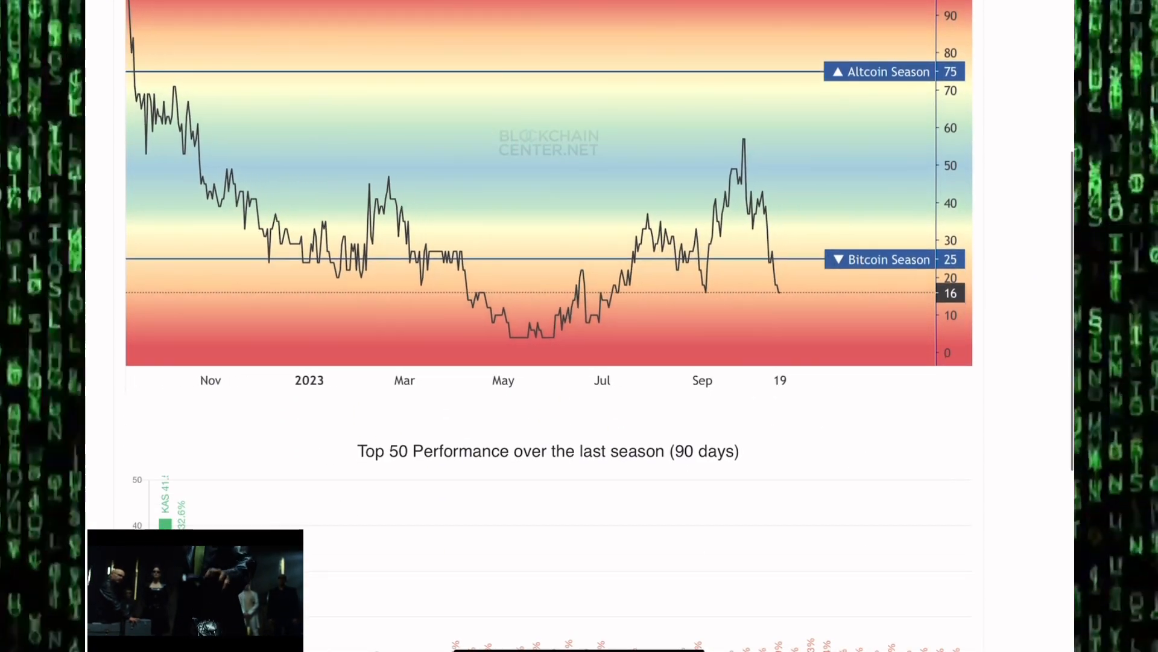
pyautogui.scroll(-3)
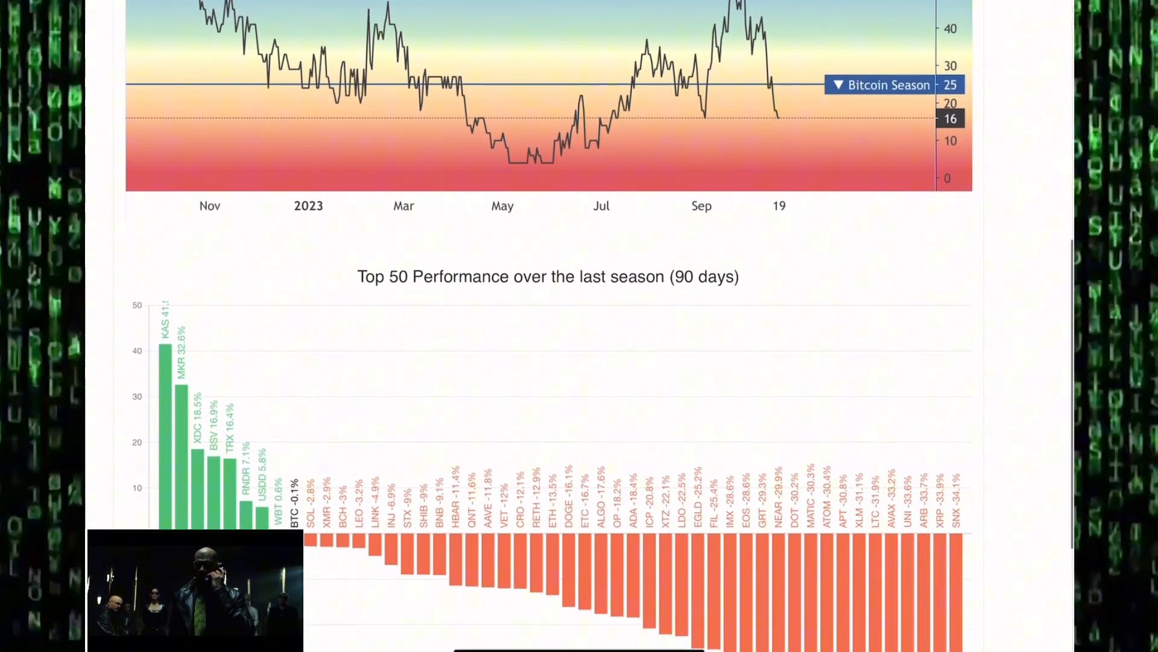
pyautogui.scroll(-3)
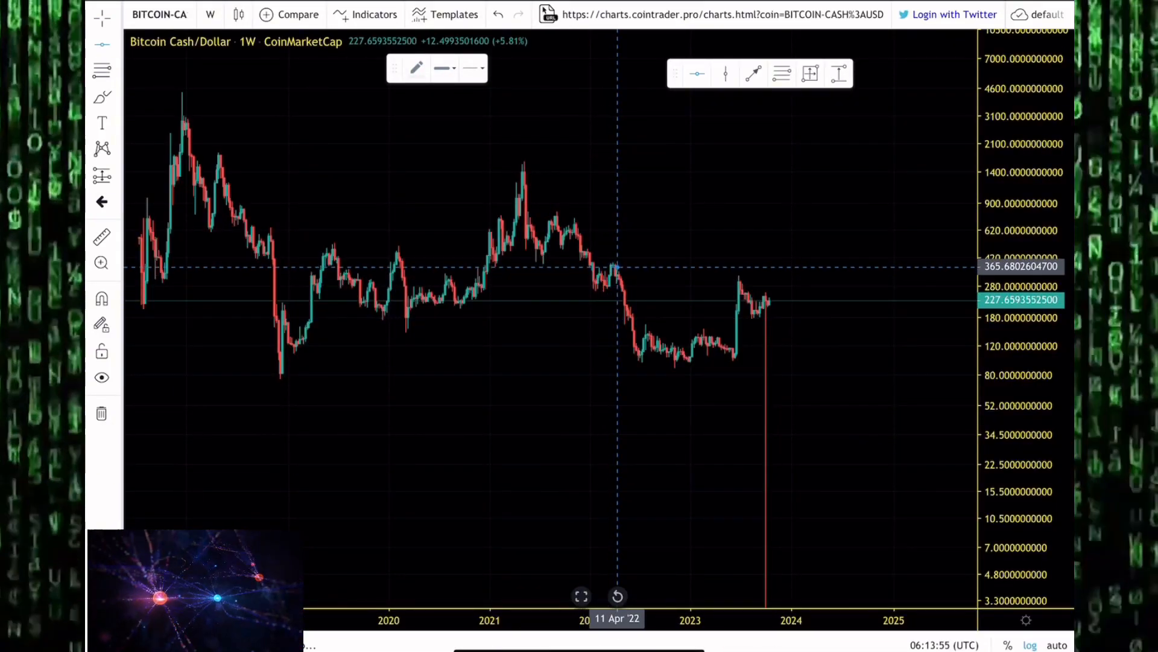
pyautogui.moveTo(626, 279)
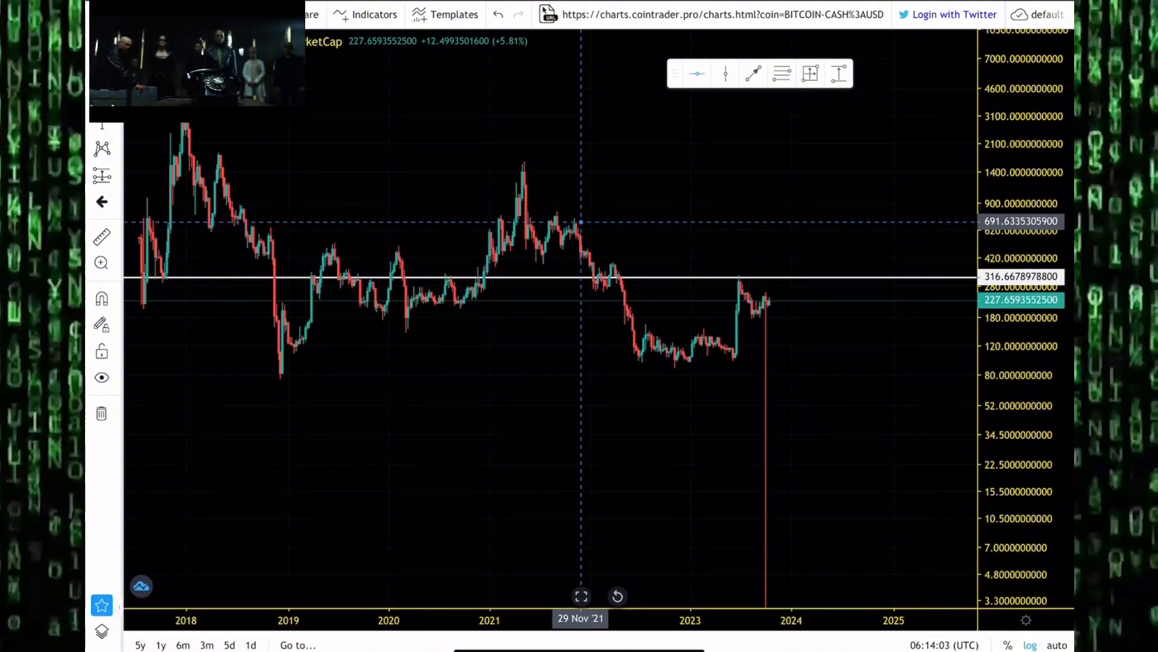
pyautogui.moveTo(578, 221)
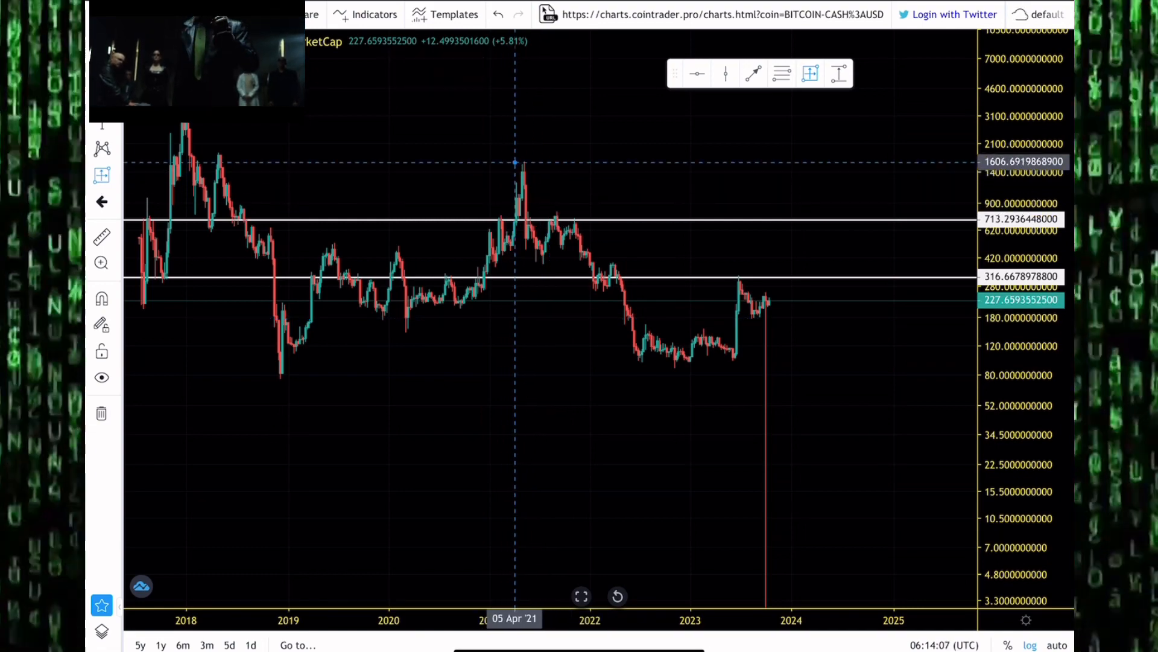
# Step: Anchor a Fibonacci retracement at Bitcoin Cash's April 2021 peak on the weekly chart
pyautogui.click(514, 162)
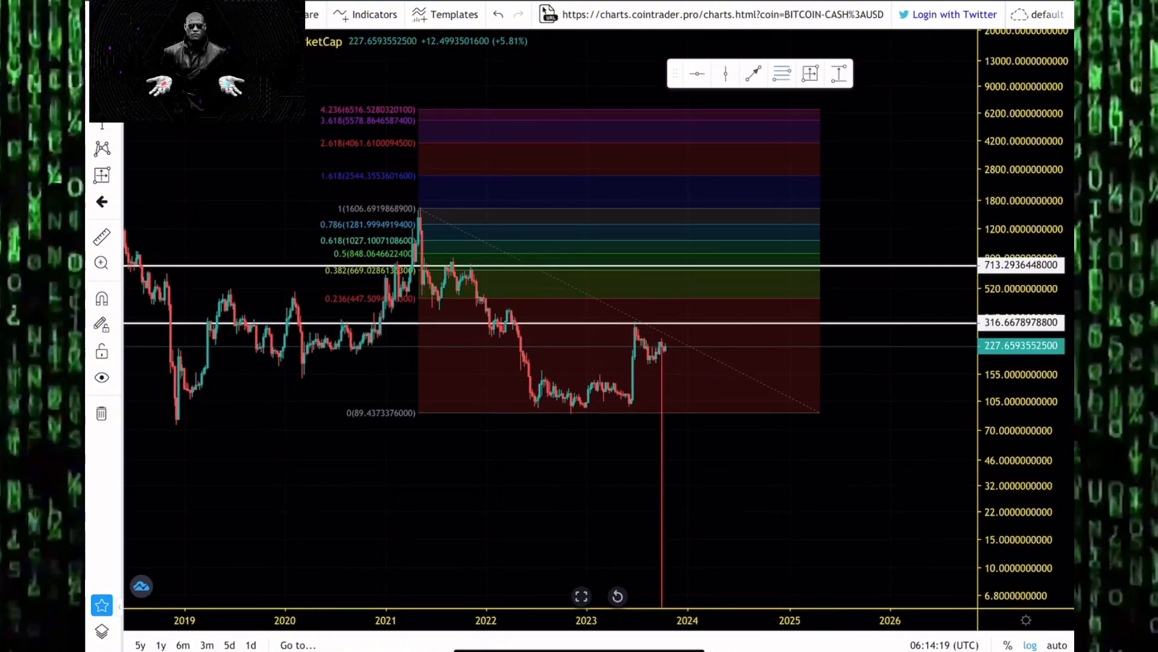
# Step: Return to the Altcoin Season Index page, still reading 16 in Bitcoin Season
pyautogui.click(551, 252)
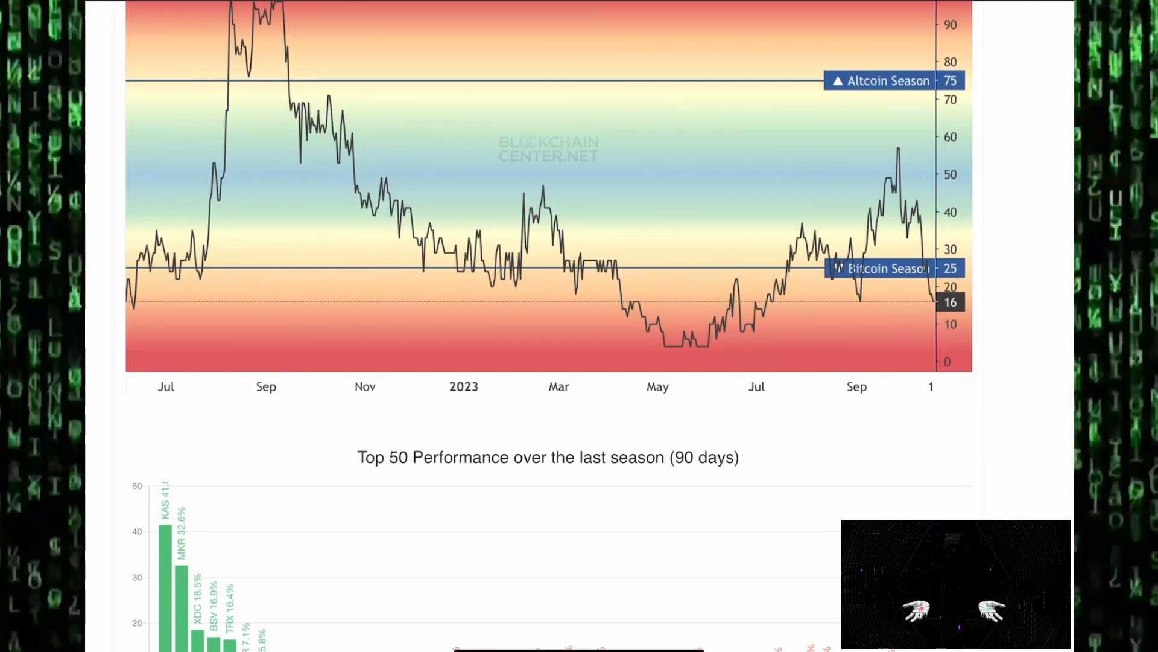
# Step: Bring up Bitcoin Cash's monthly Crypto Bubbles card: $227, up 2.7% month, 111% year
pyautogui.scroll(3)
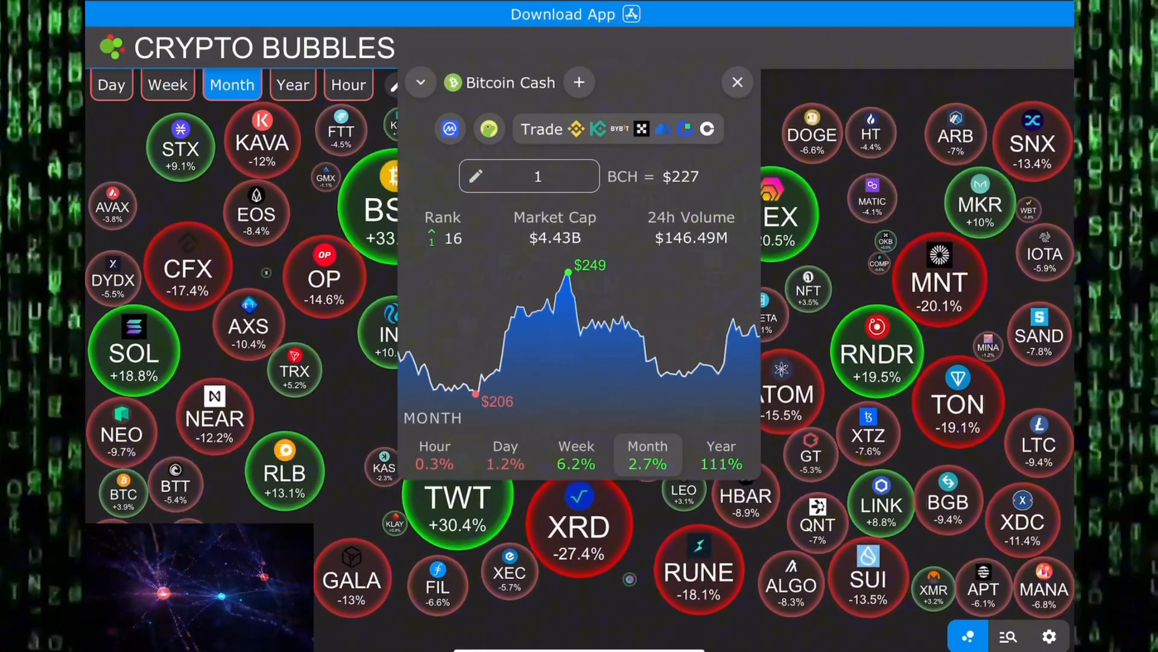
# Step: Show Bitcoin Cash's weekly performance (6.2%) and open its CoinMarketCap page
pyautogui.click(167, 85)
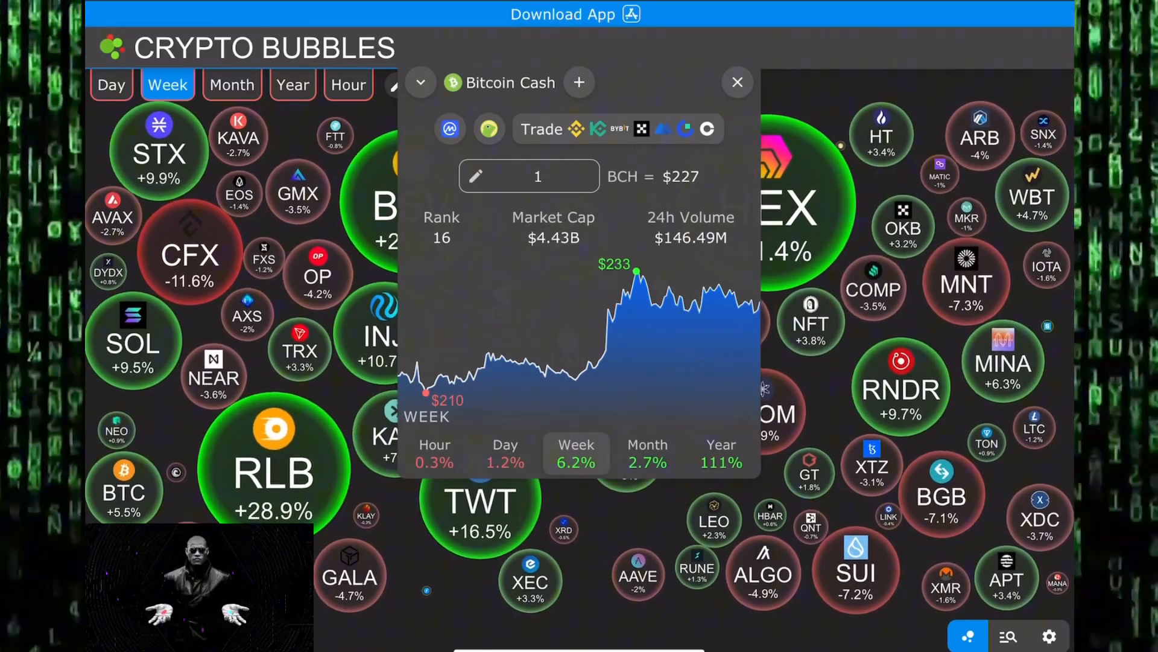
pyautogui.click(449, 129)
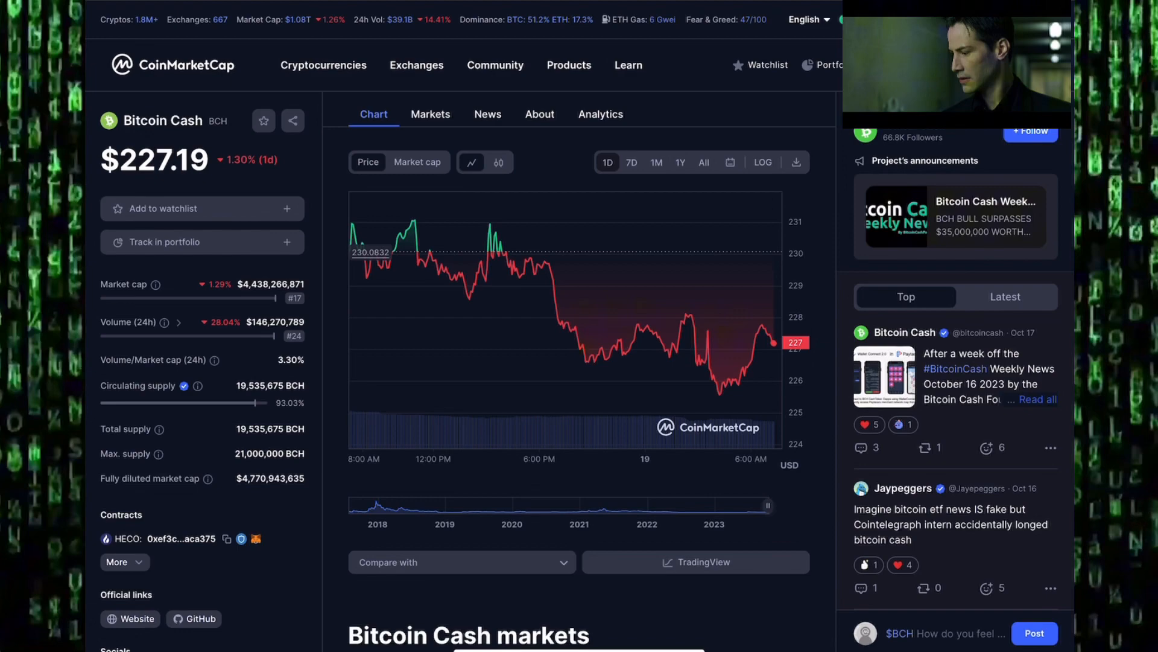
pyautogui.click(539, 114)
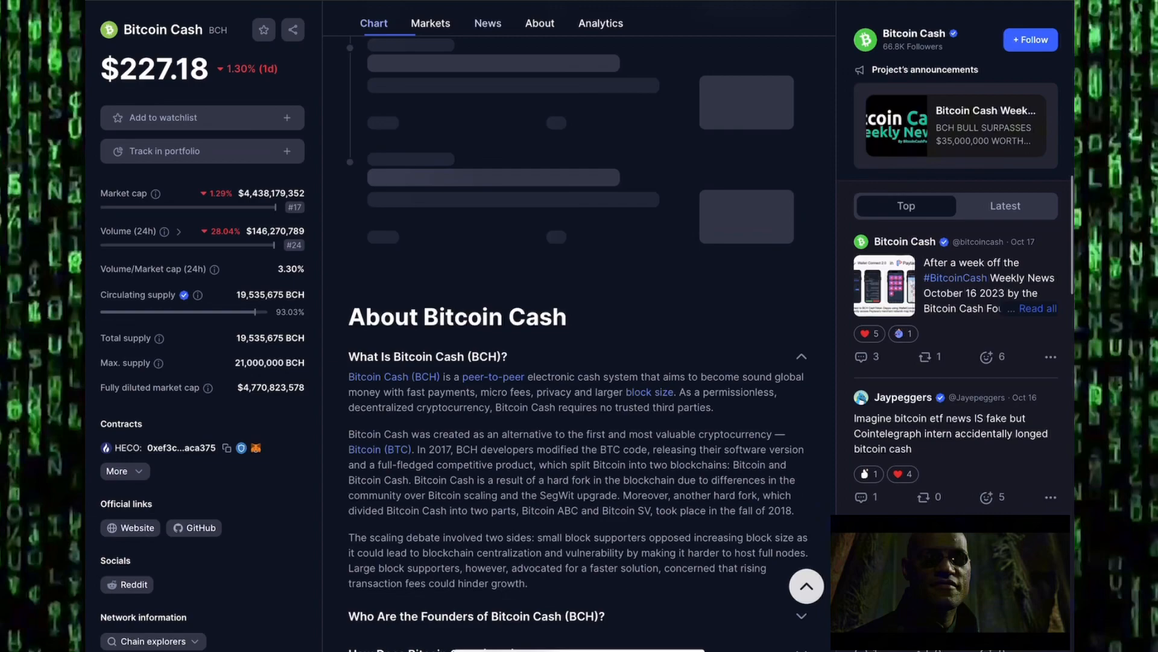
pyautogui.scroll(-3)
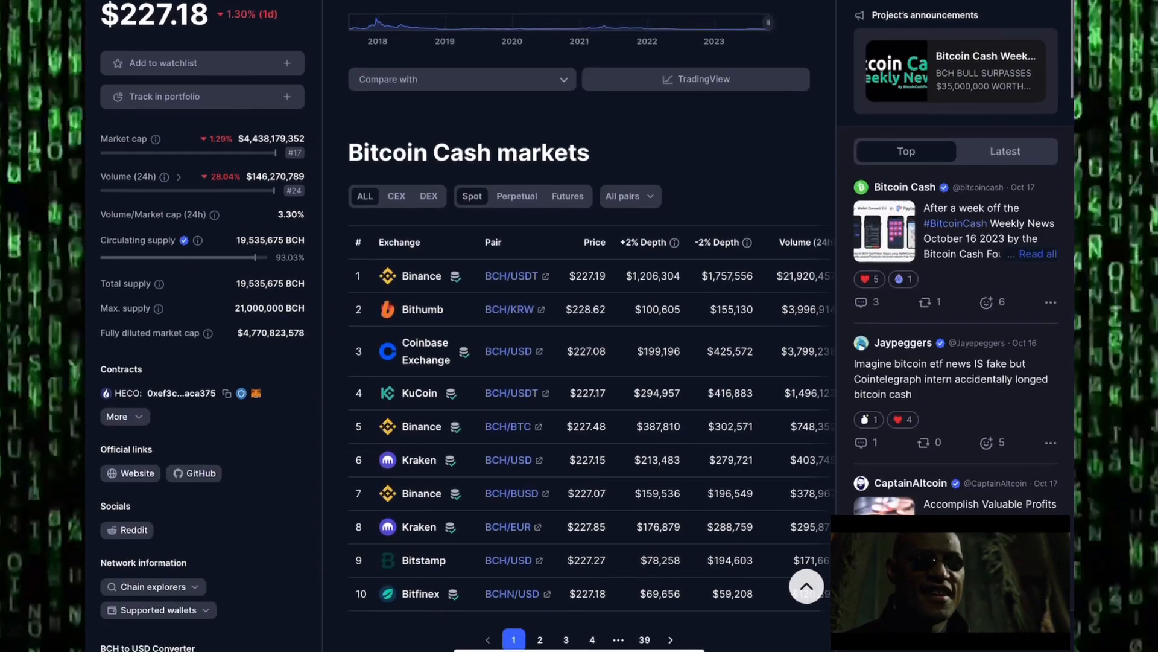
pyautogui.scroll(-3)
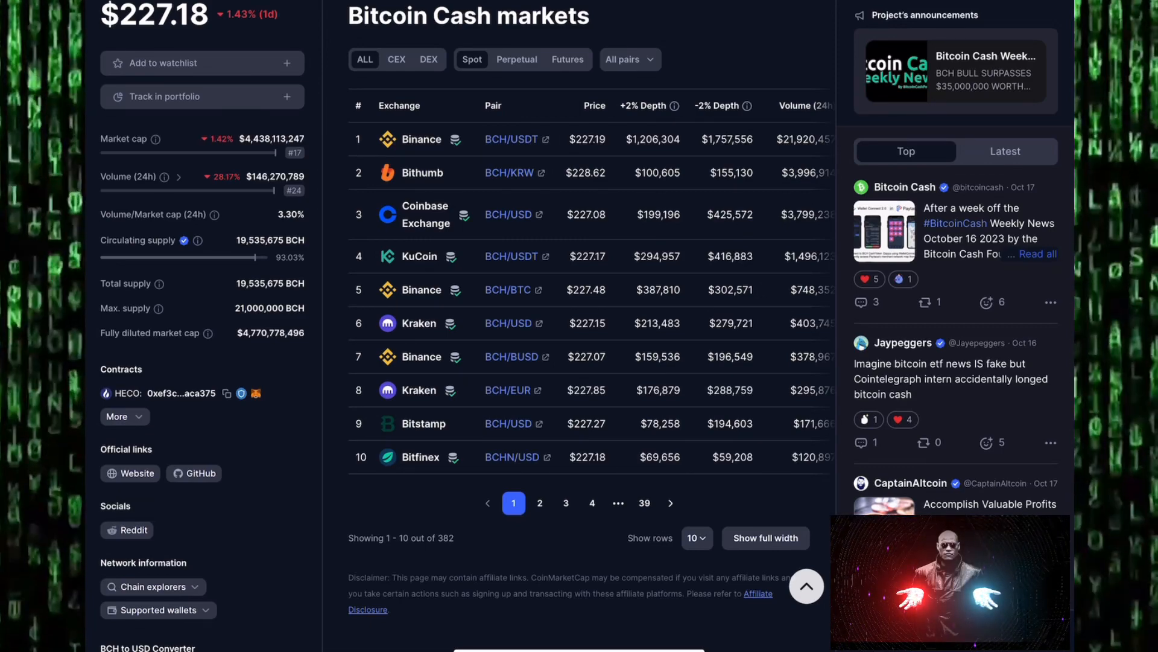
pyautogui.scroll(3)
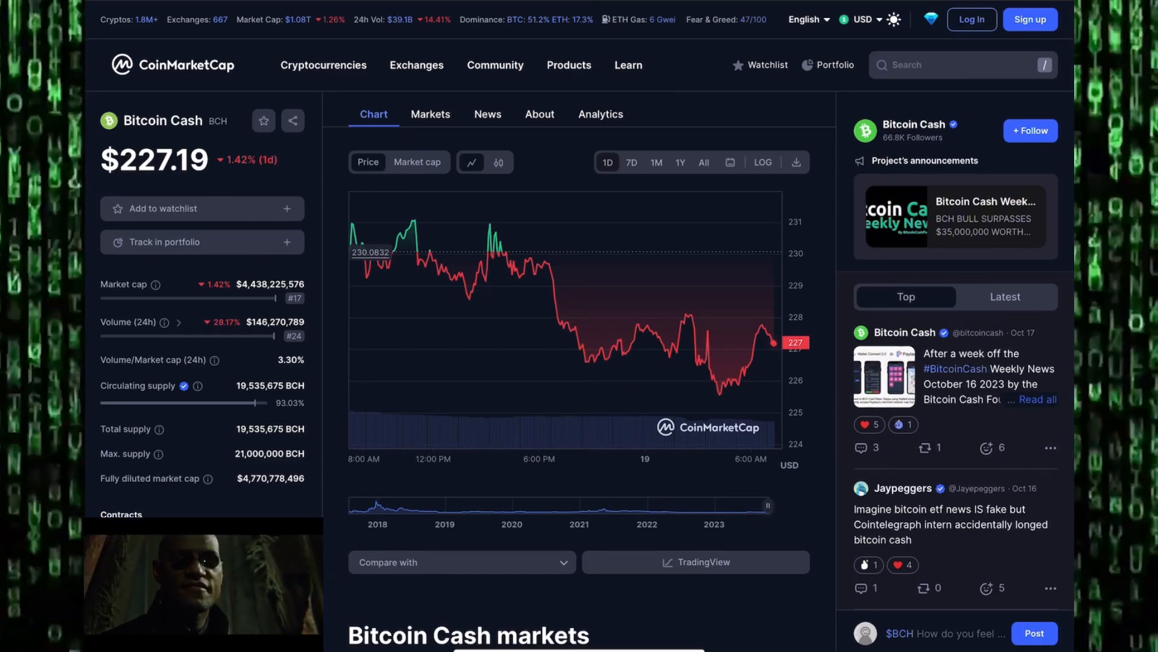
# Step: Switch to Cointrader's weekly BITCOIN-CASH:MARKETCAP chart, reading about 4.45 billion
pyautogui.click(695, 562)
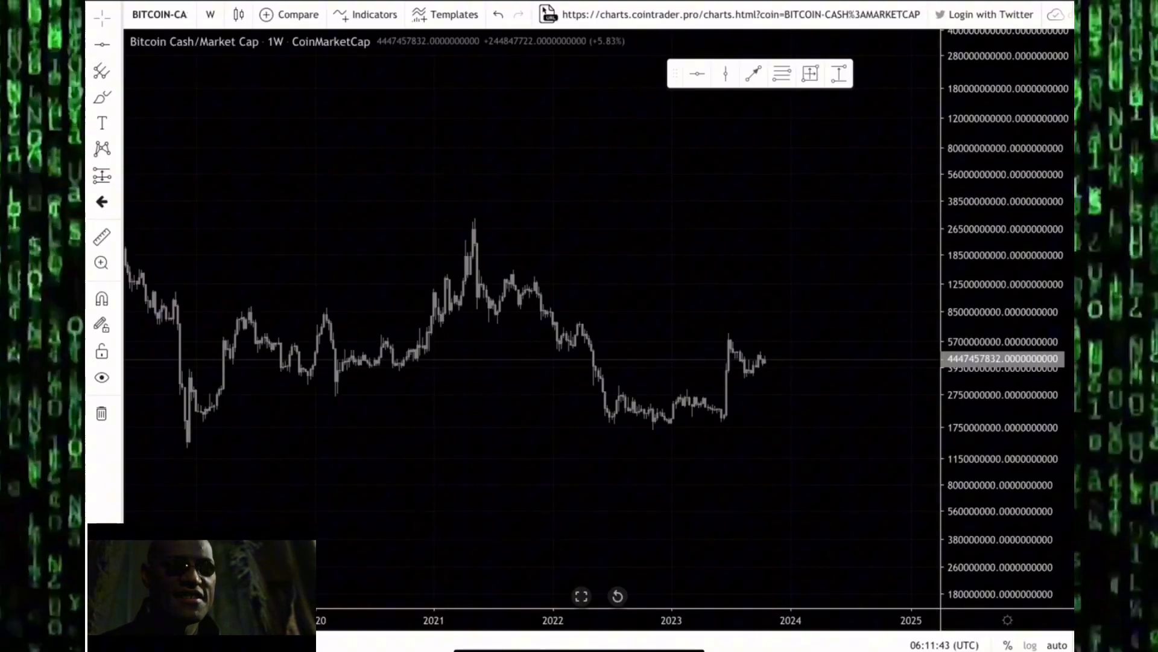
# Step: Add market-cap levels near 1.35B and 7.70B, then return to CoinMarketCap
pyautogui.click(209, 14)
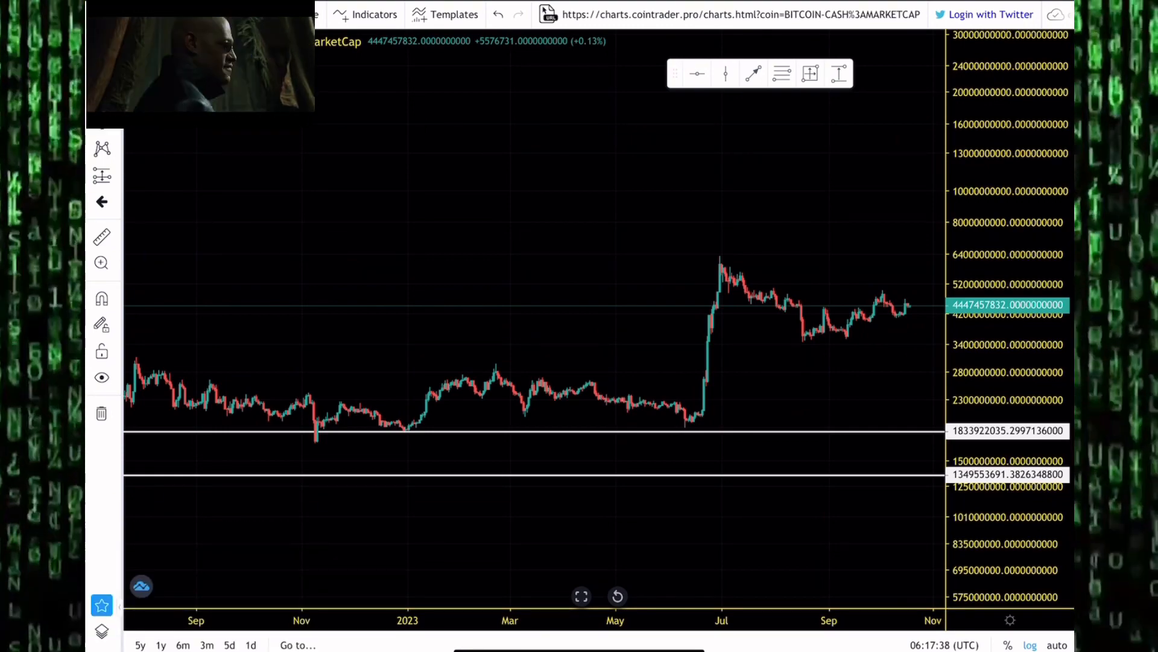
pyautogui.click(251, 644)
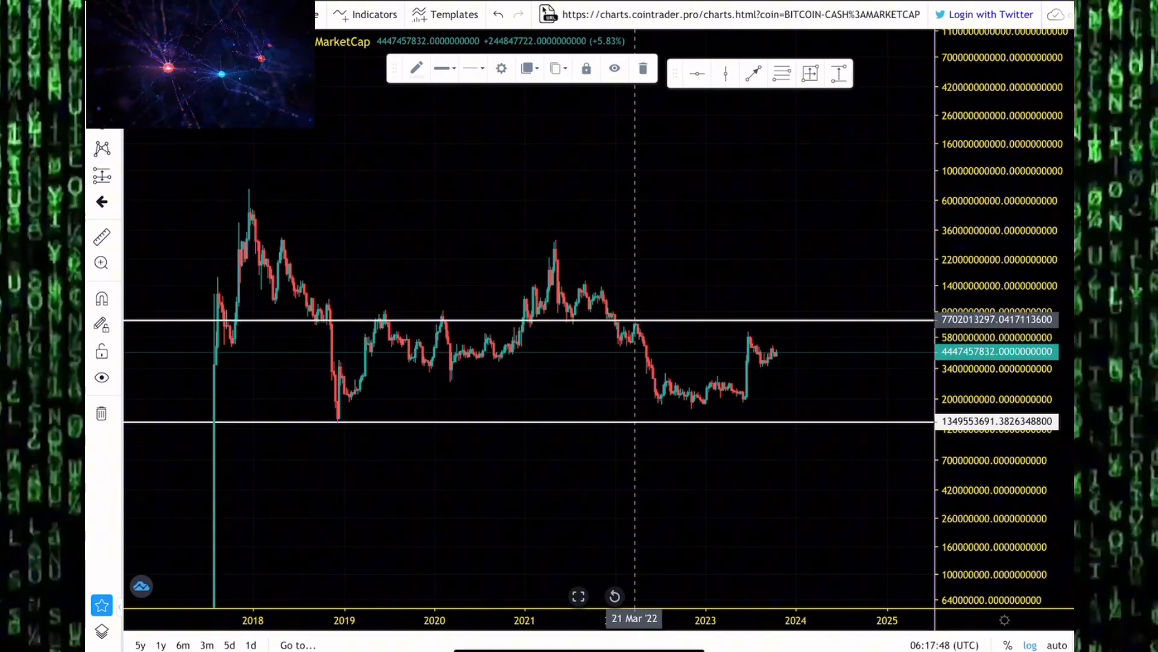
pyautogui.moveTo(649, 303)
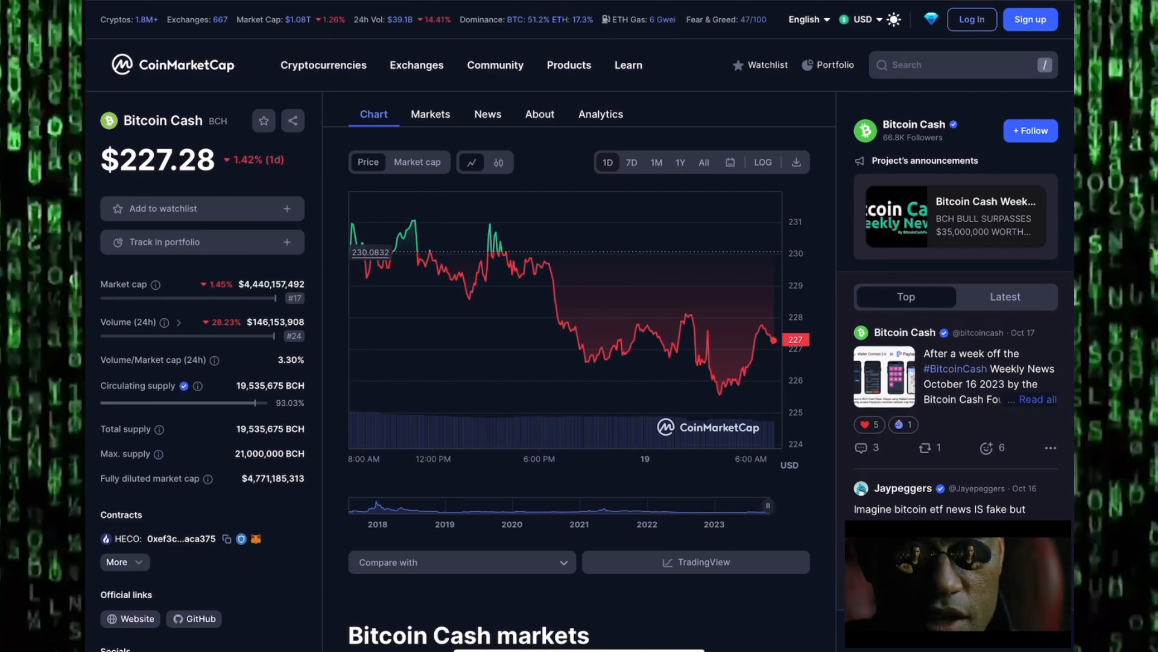
pyautogui.scroll(-3)
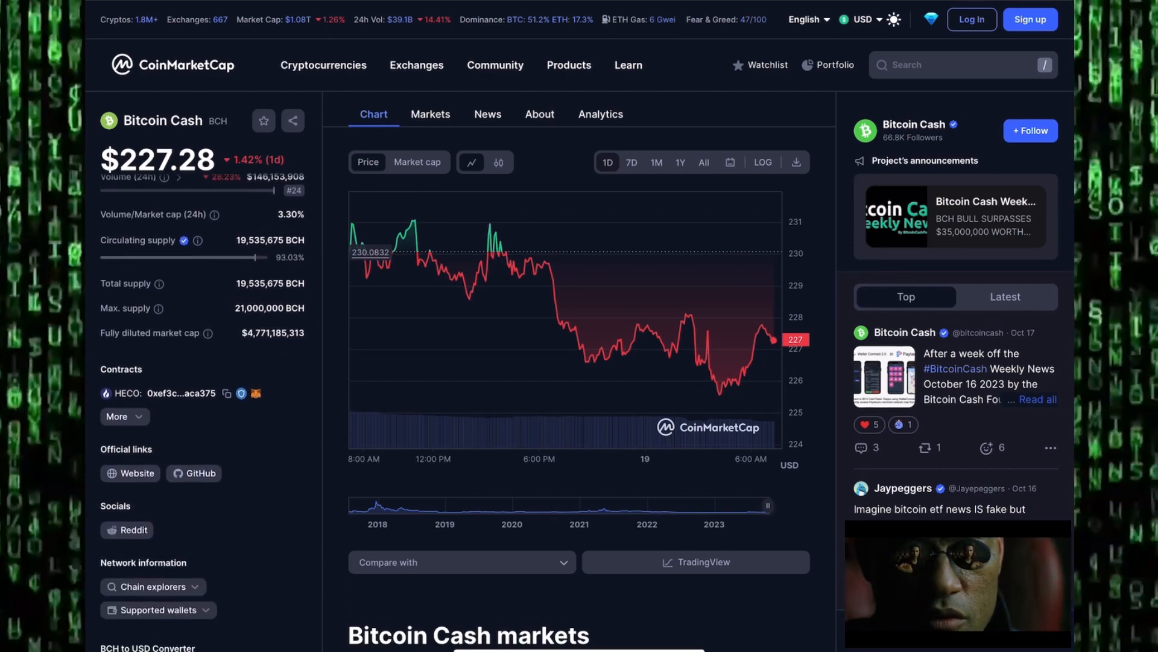